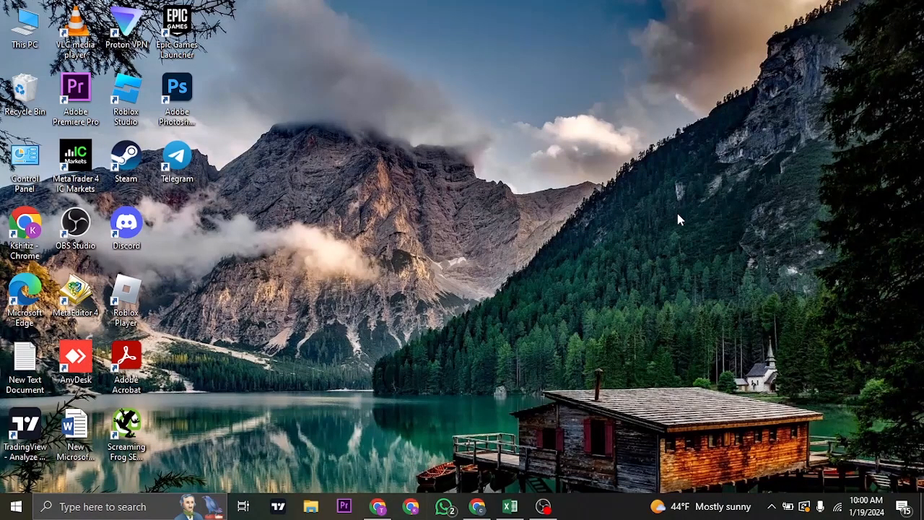
pyautogui.moveTo(390, 484)
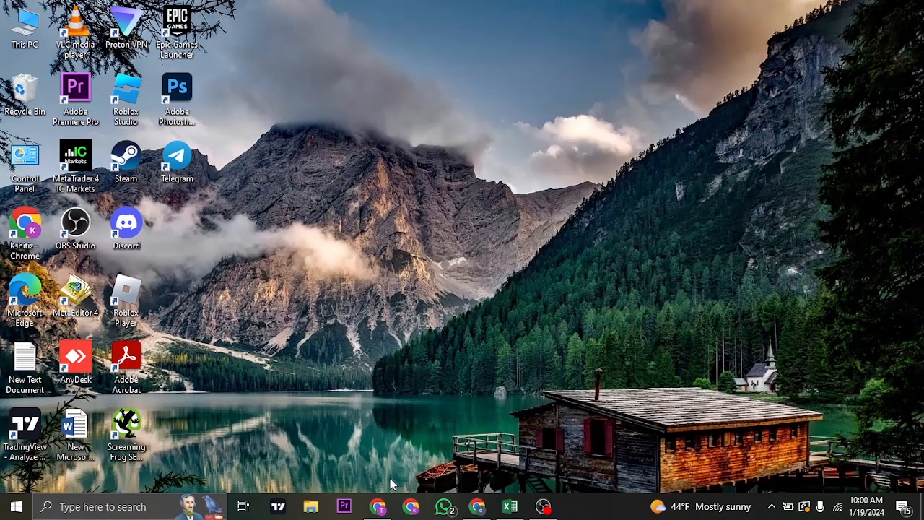
pyautogui.moveTo(623, 177)
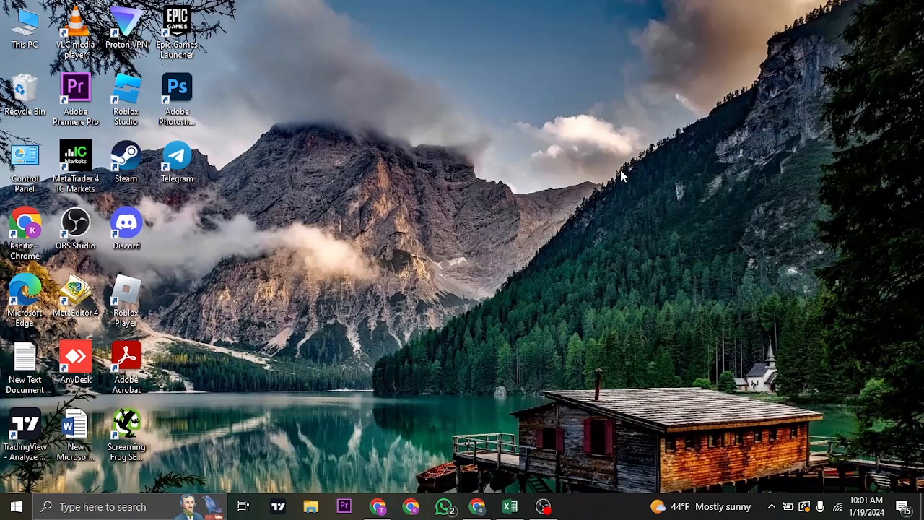
pyautogui.moveTo(442, 371)
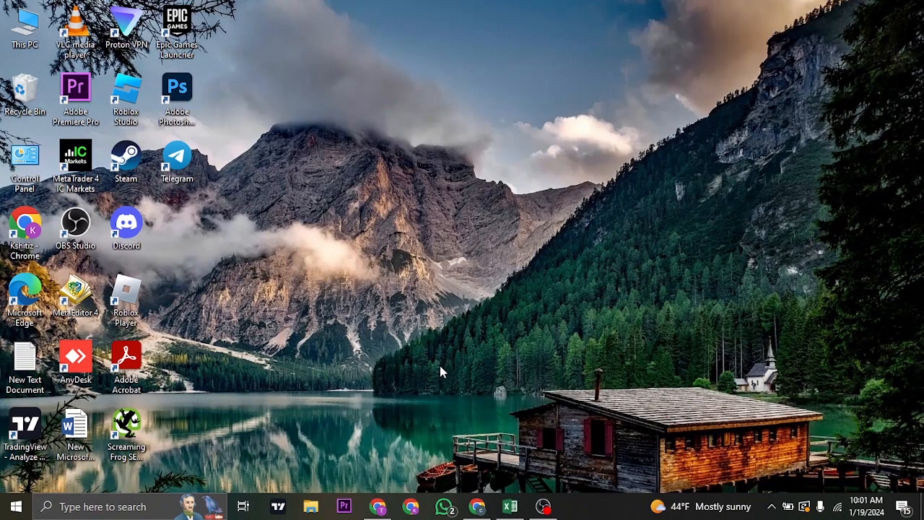
# Step: Launch Chrome, reach Google Drive Home via the Google apps grid, check the signed-in account, and add a new tab
pyautogui.click(410, 506)
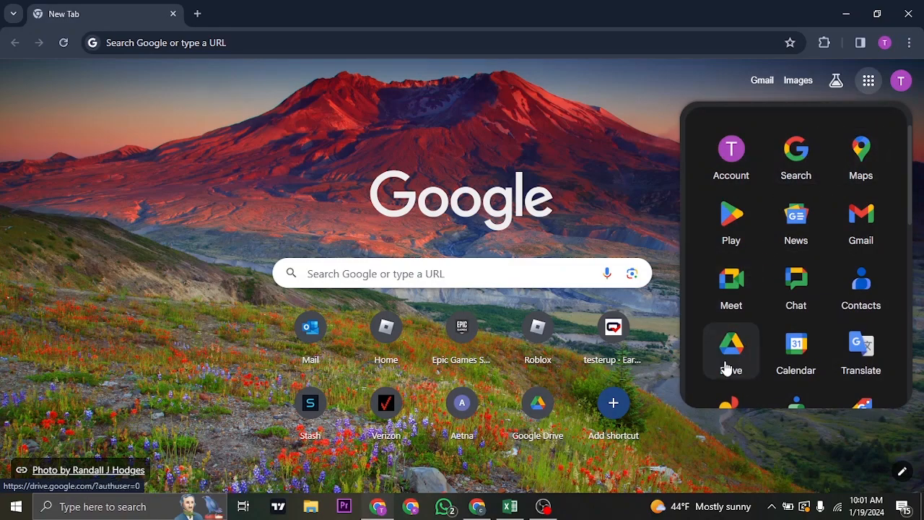
pyautogui.click(731, 344)
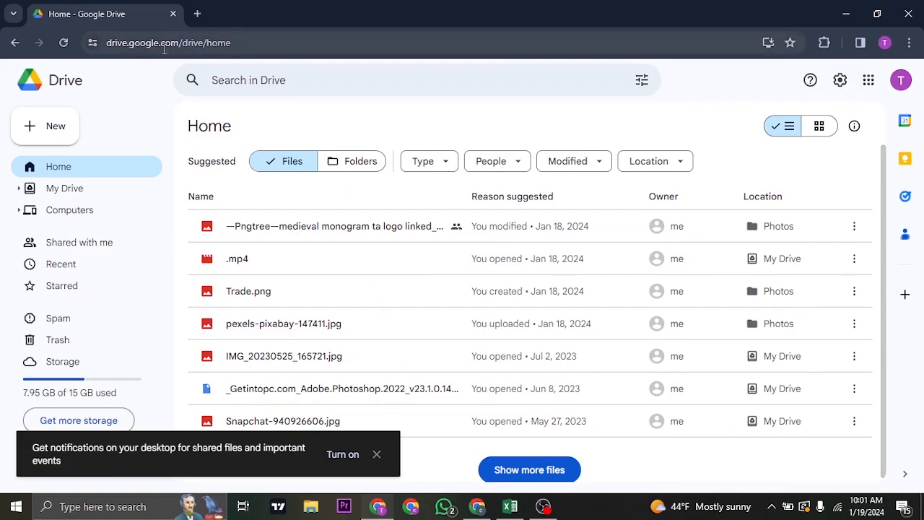
pyautogui.moveTo(901, 79)
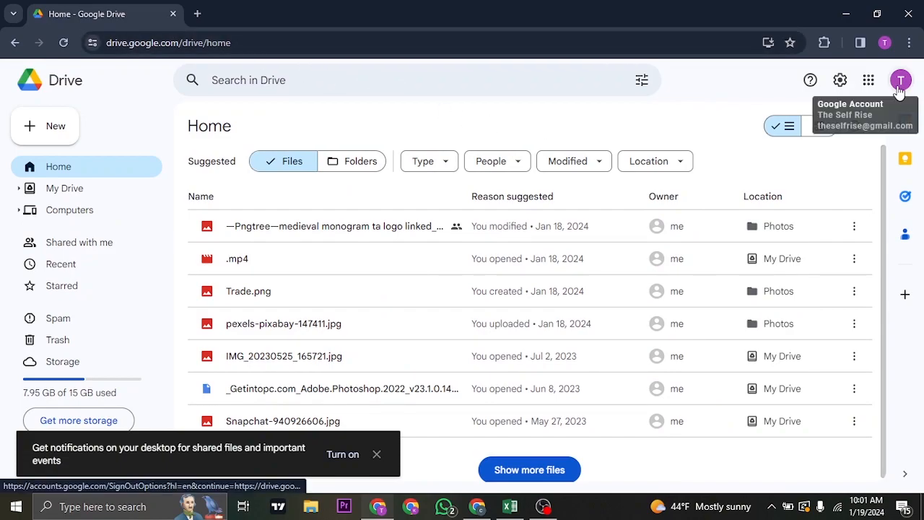
pyautogui.click(901, 80)
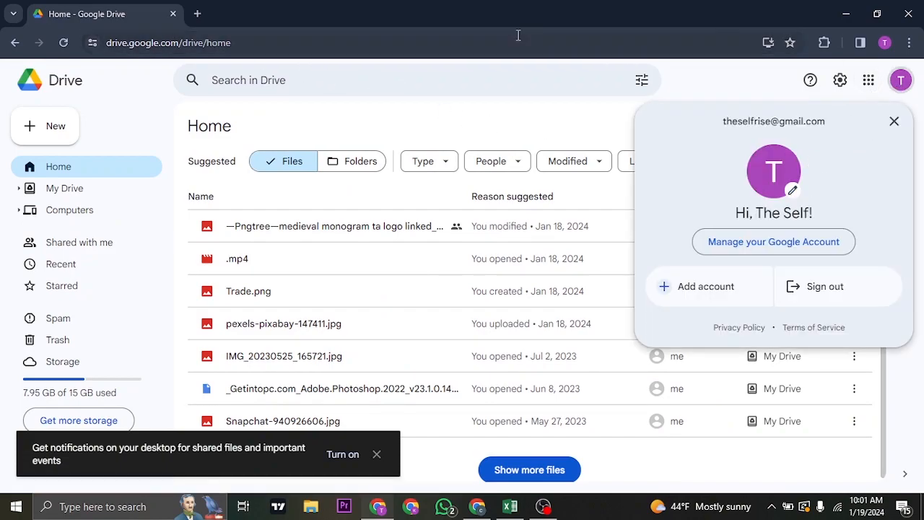
pyautogui.click(196, 14)
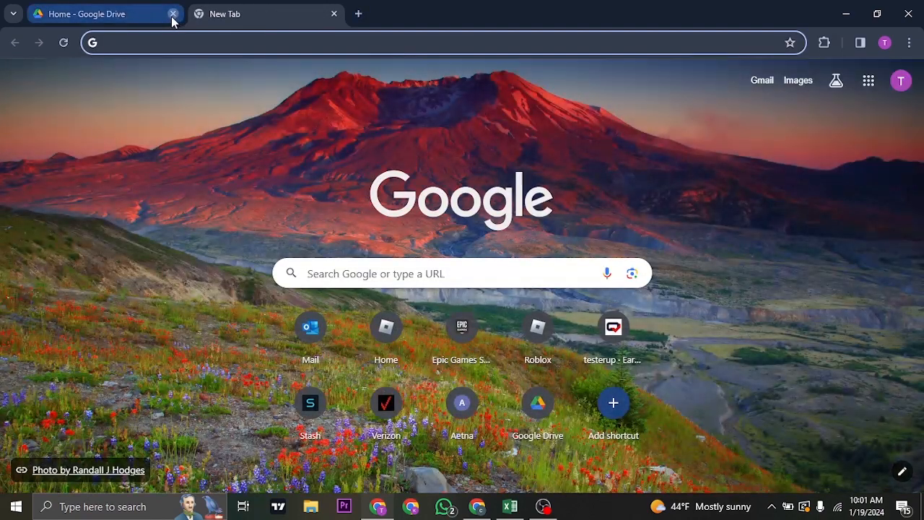
# Step: Close the Drive tab and search Windows Start for 'google Chrome'
pyautogui.click(173, 15)
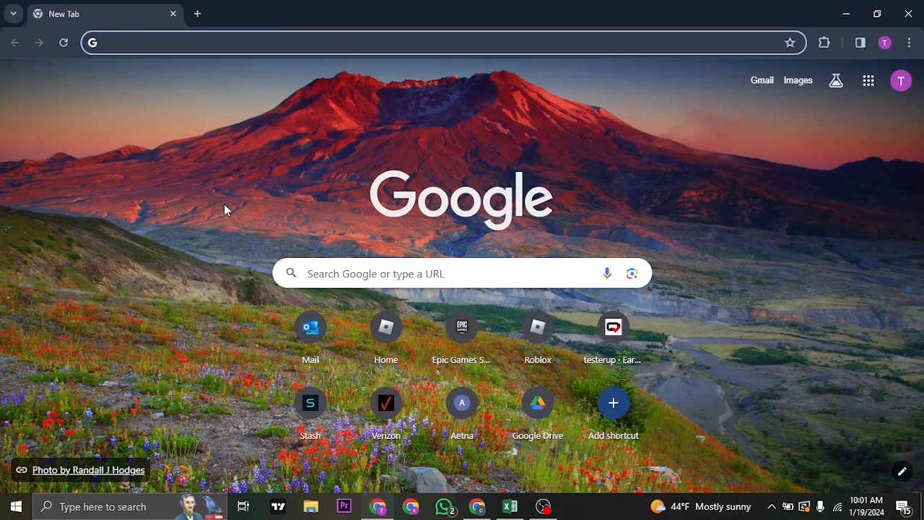
pyautogui.moveTo(855, 179)
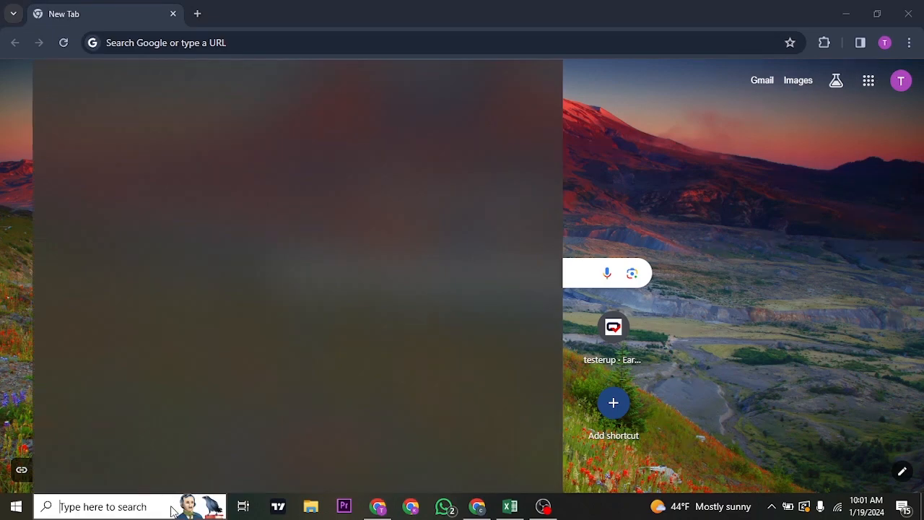
pyautogui.write('google Chrome')
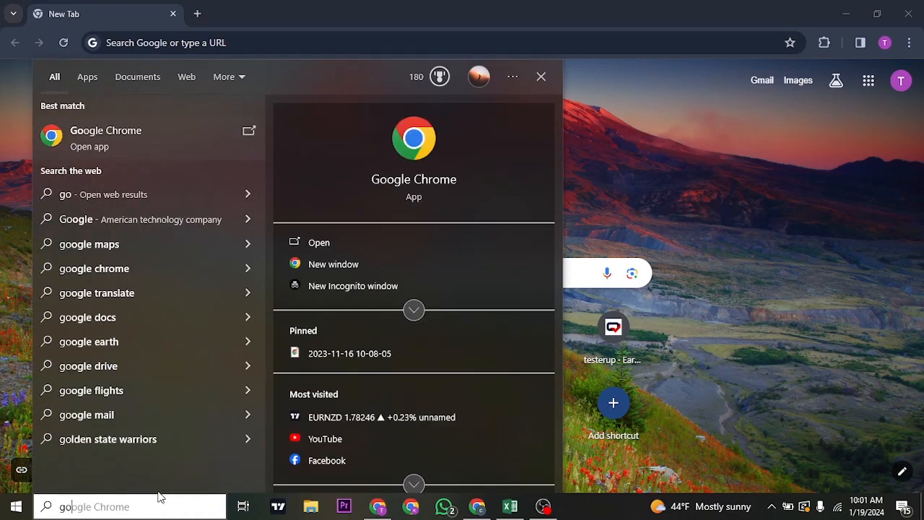
pyautogui.moveTo(181, 149)
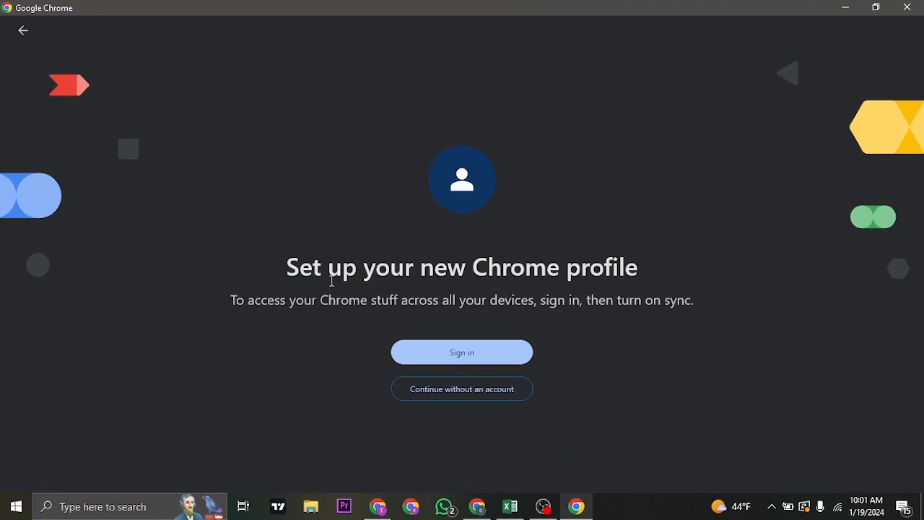
pyautogui.moveTo(664, 318)
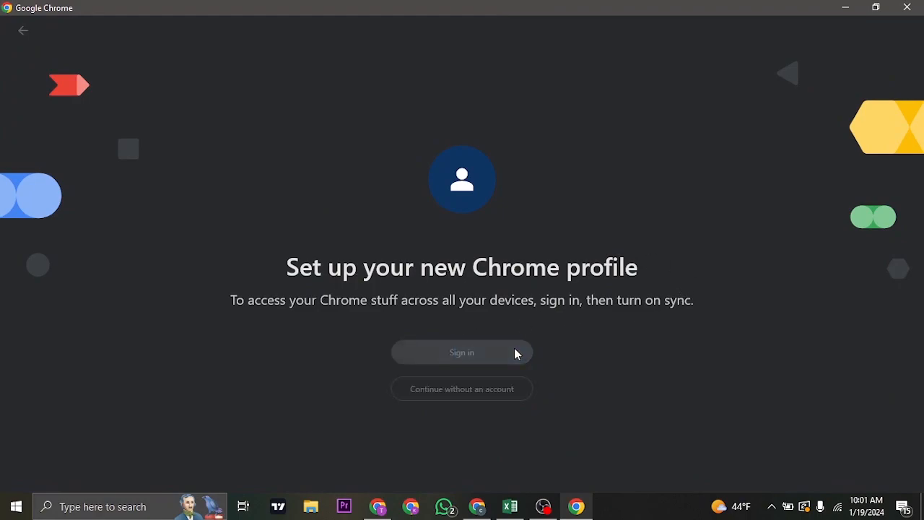
# Step: From the new Chrome profile screen, start sign-in and choose Create account
pyautogui.click(462, 353)
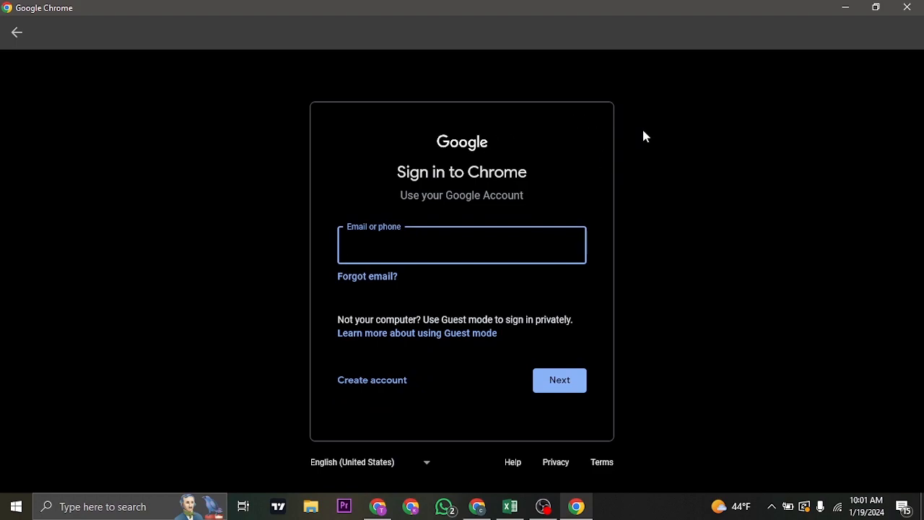
pyautogui.click(373, 380)
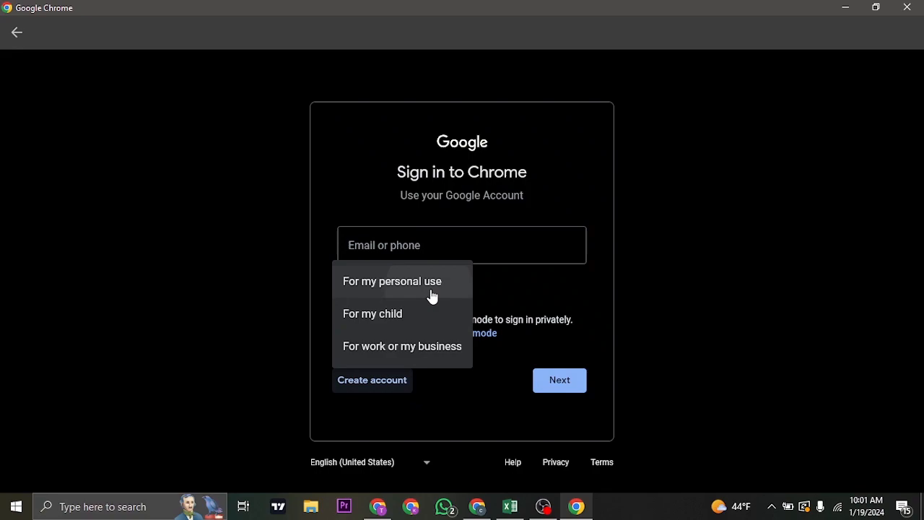
# Step: Choose personal use, then submit the name, birthday and gender to reach the Gmail address page
pyautogui.click(393, 280)
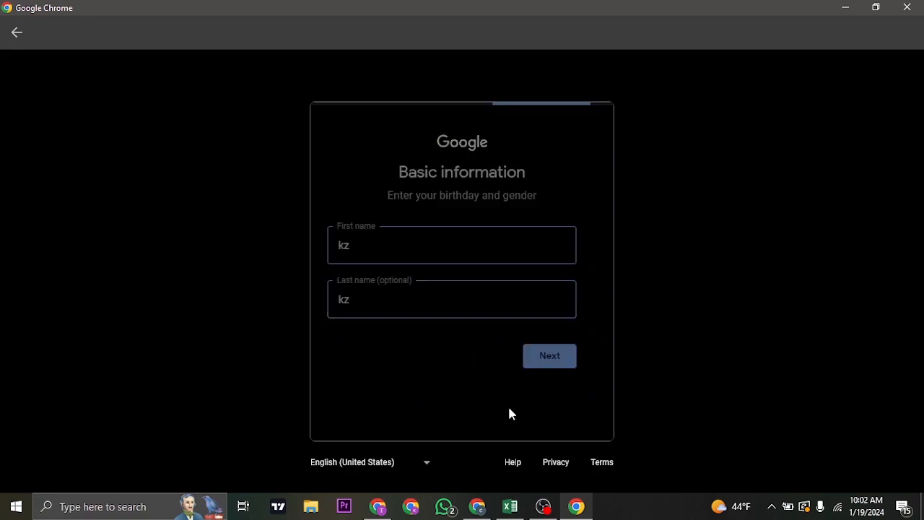
pyautogui.click(549, 355)
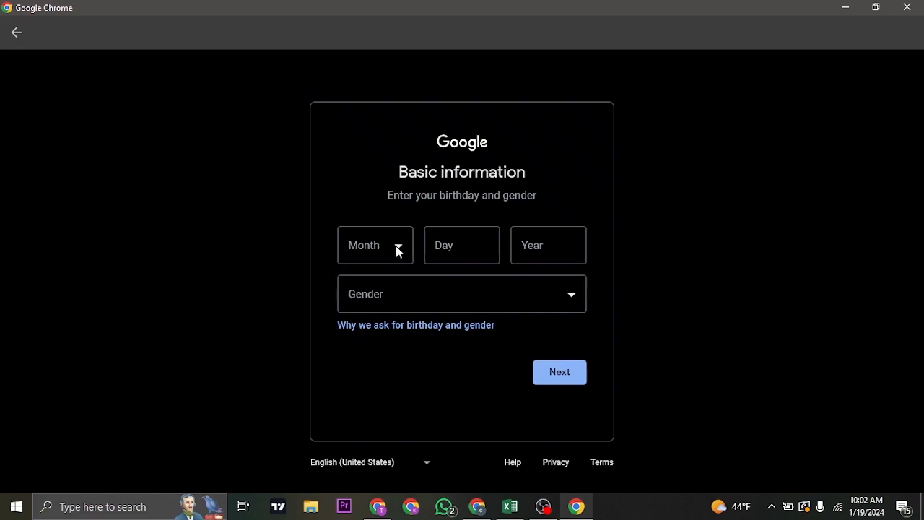
pyautogui.moveTo(403, 273)
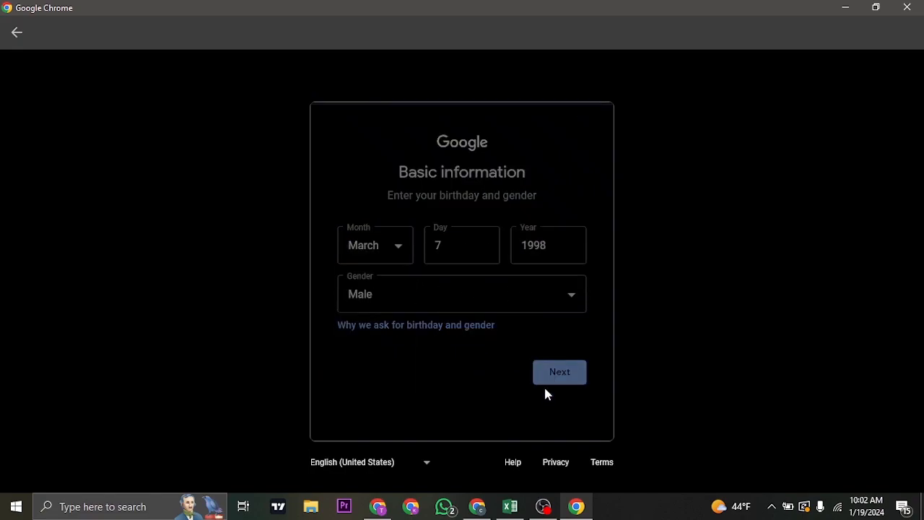
pyautogui.click(559, 371)
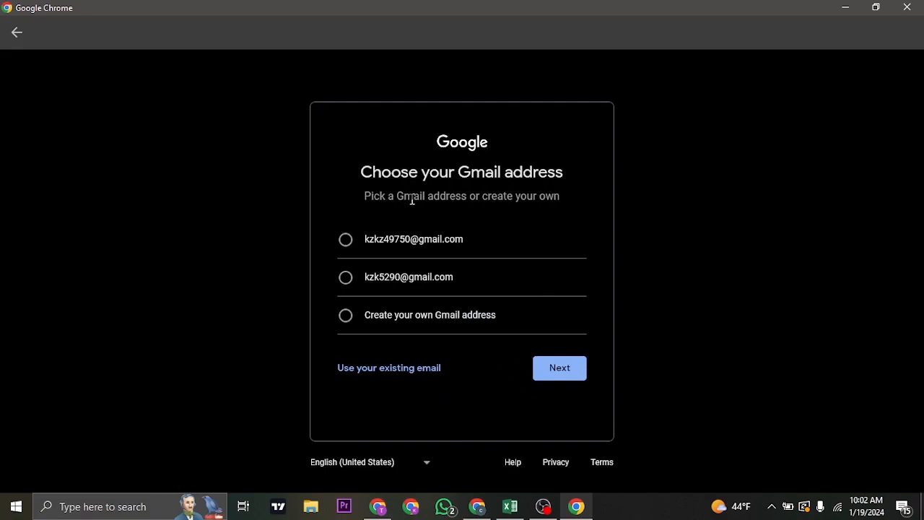
pyautogui.moveTo(429, 245)
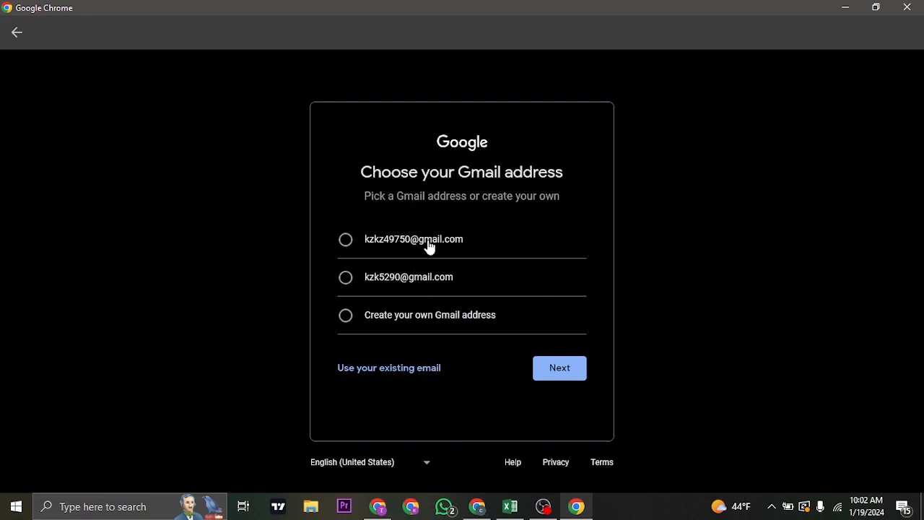
pyautogui.moveTo(414, 268)
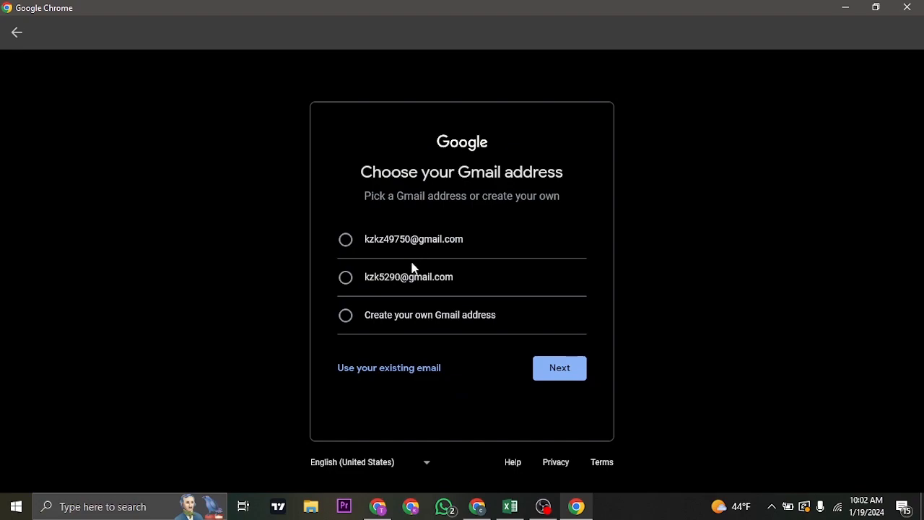
pyautogui.moveTo(352, 254)
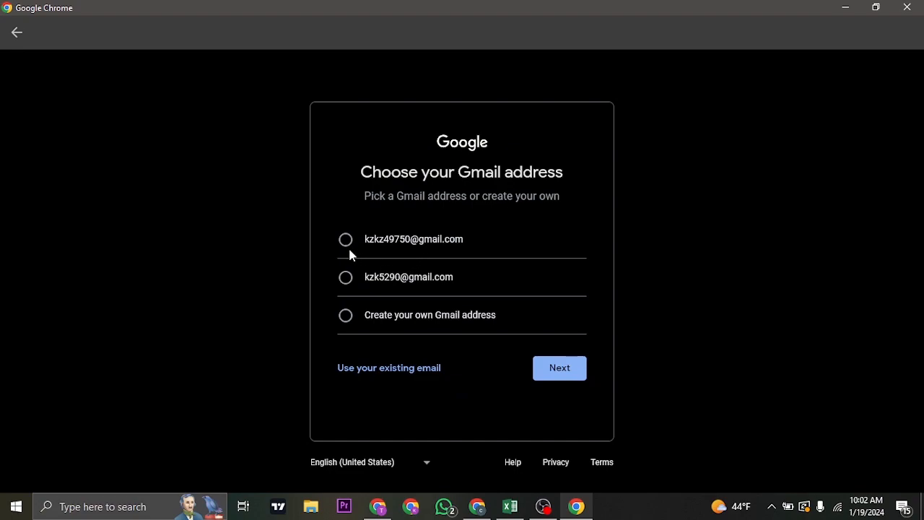
# Step: Pick the second suggested Gmail address and continue to the password page
pyautogui.click(347, 277)
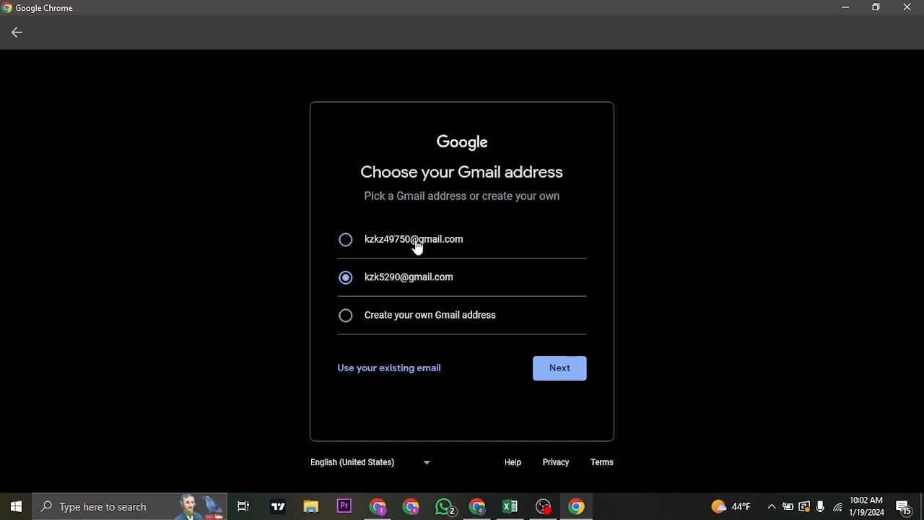
pyautogui.click(561, 369)
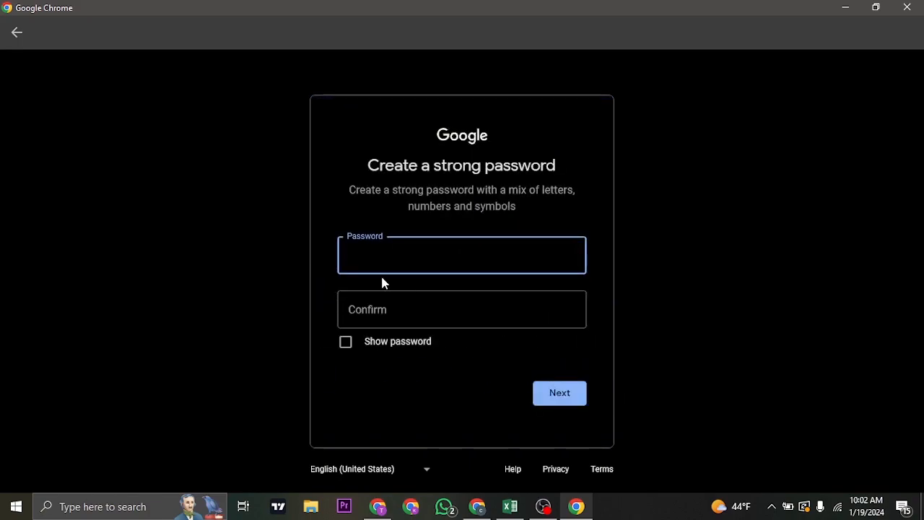
pyautogui.moveTo(459, 286)
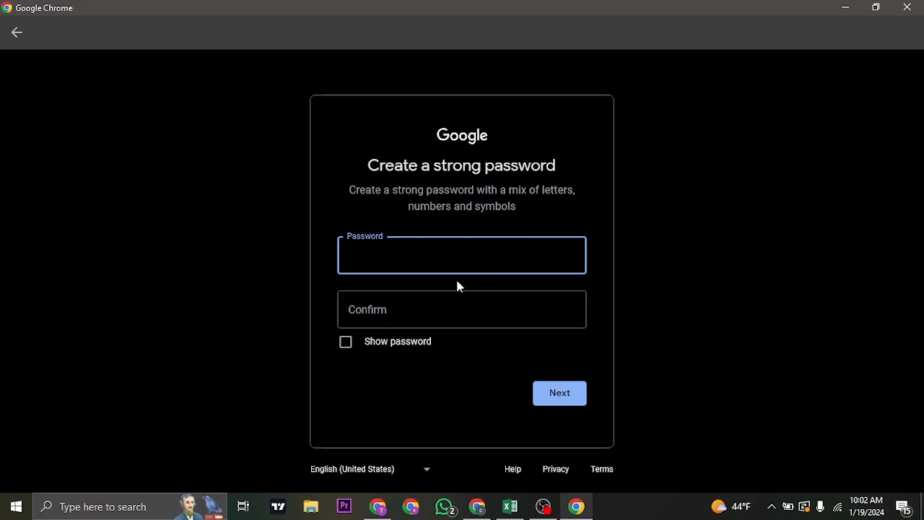
pyautogui.moveTo(603, 389)
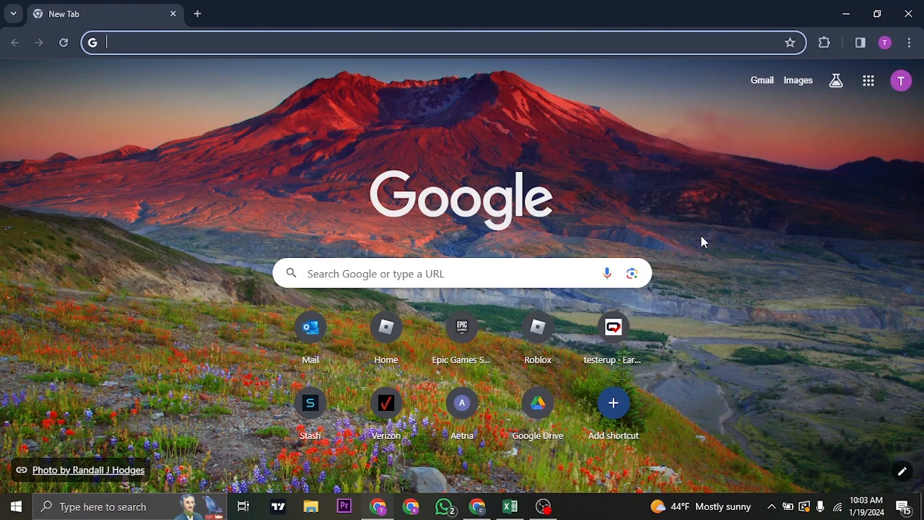
pyautogui.moveTo(878, 110)
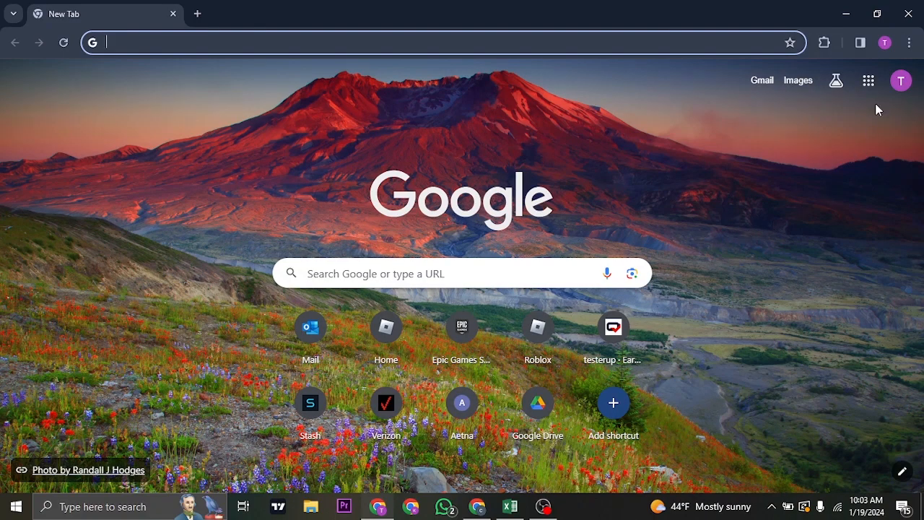
# Step: Minimize the Chrome window to show the Windows desktop
pyautogui.click(869, 81)
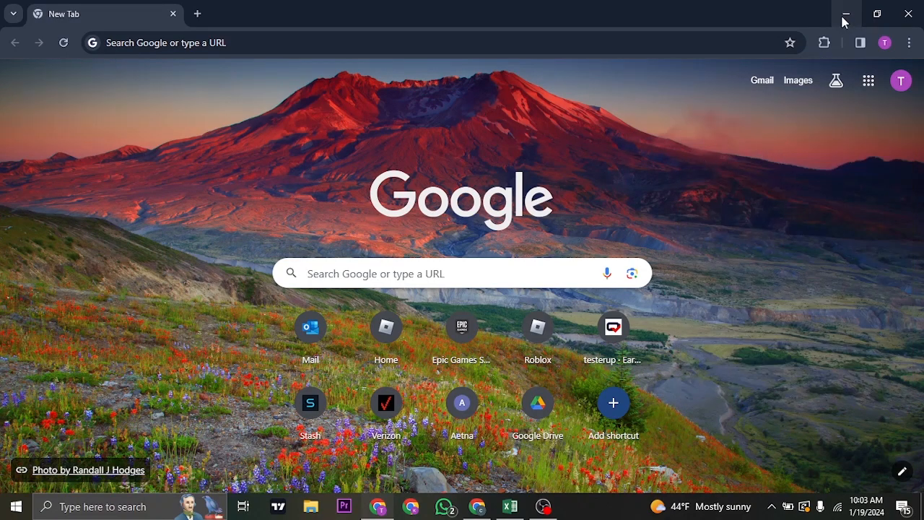
pyautogui.click(846, 13)
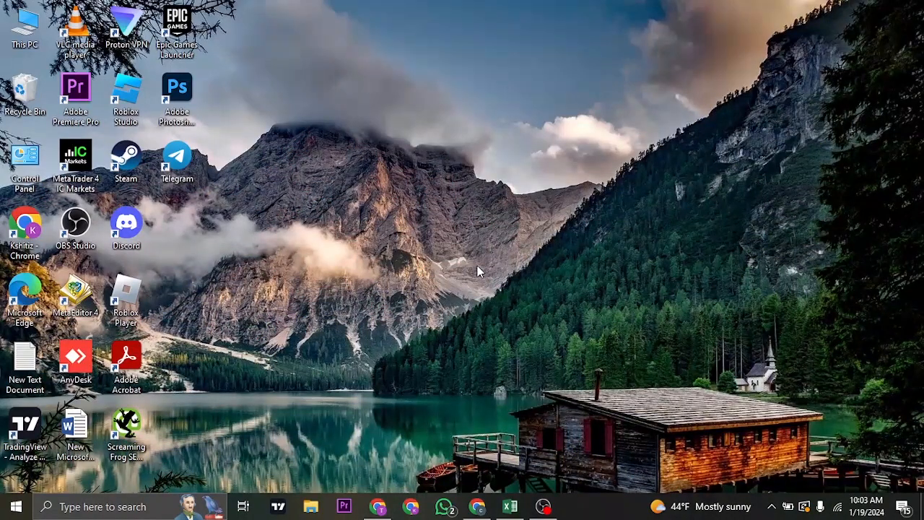